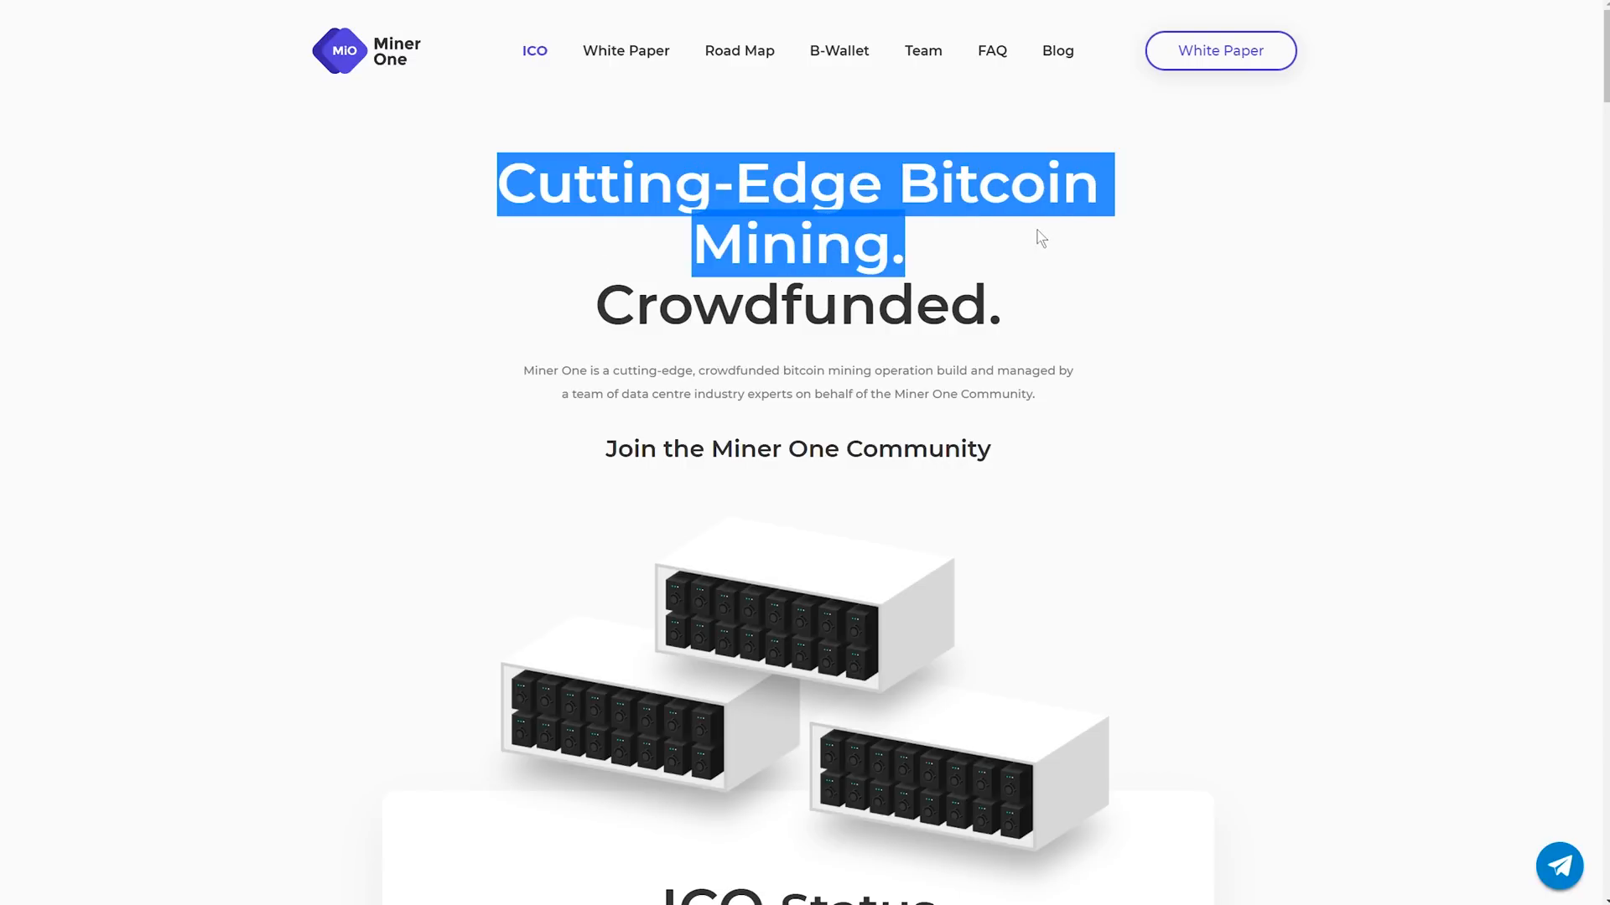
Step: Browse down the Miner One page, then launch its White Paper PDF in the browser viewer
scroll("down", 3)
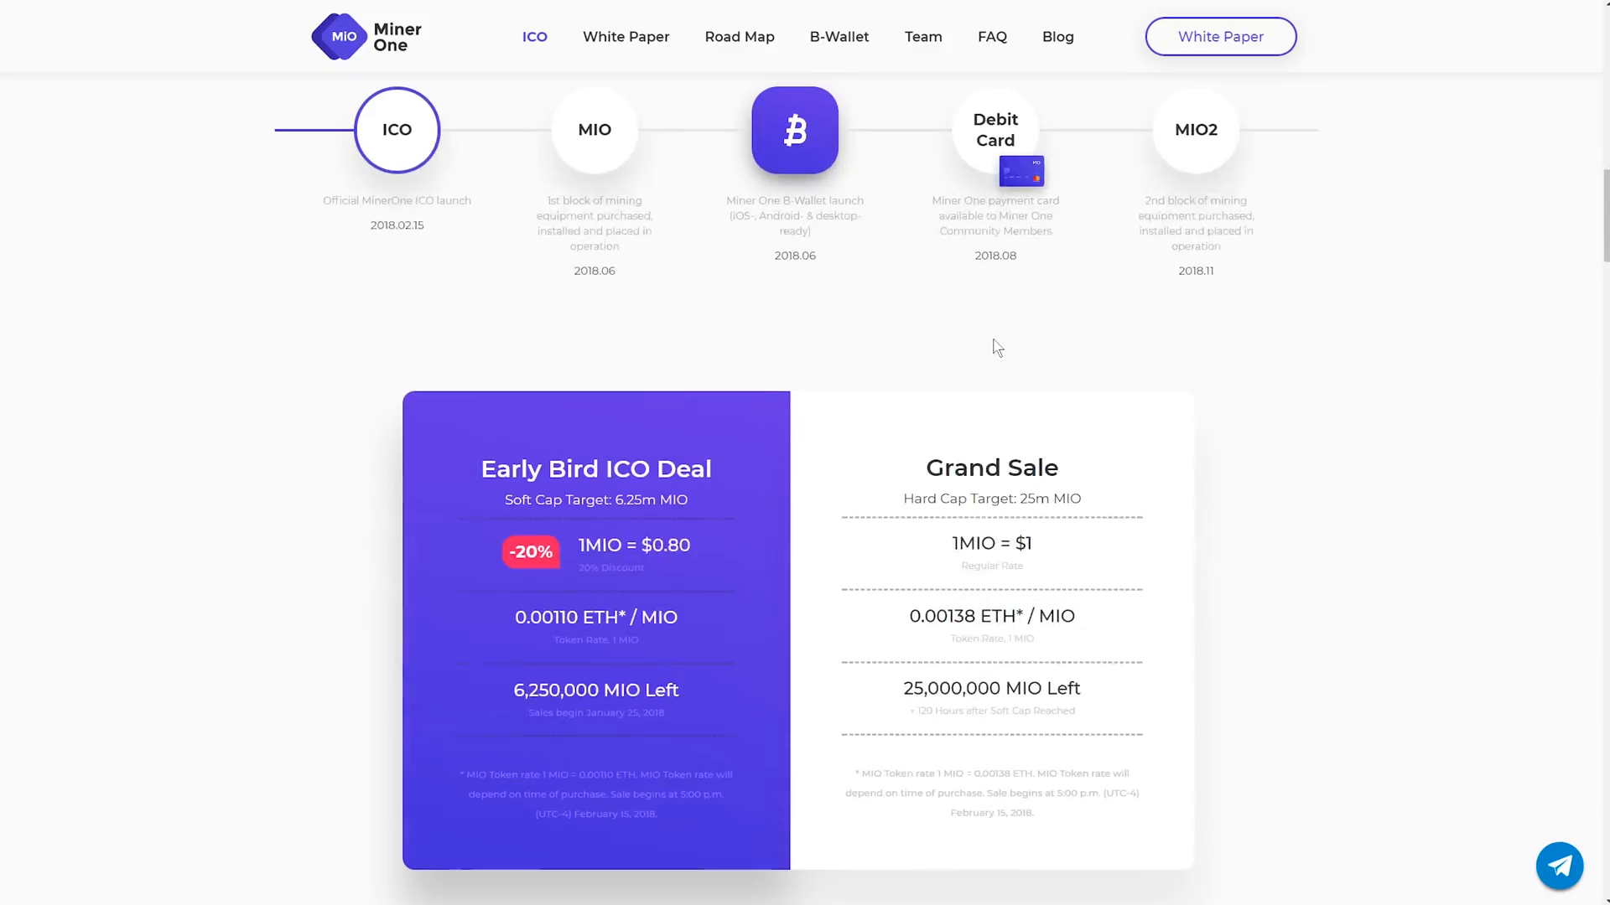
scroll("down", 3)
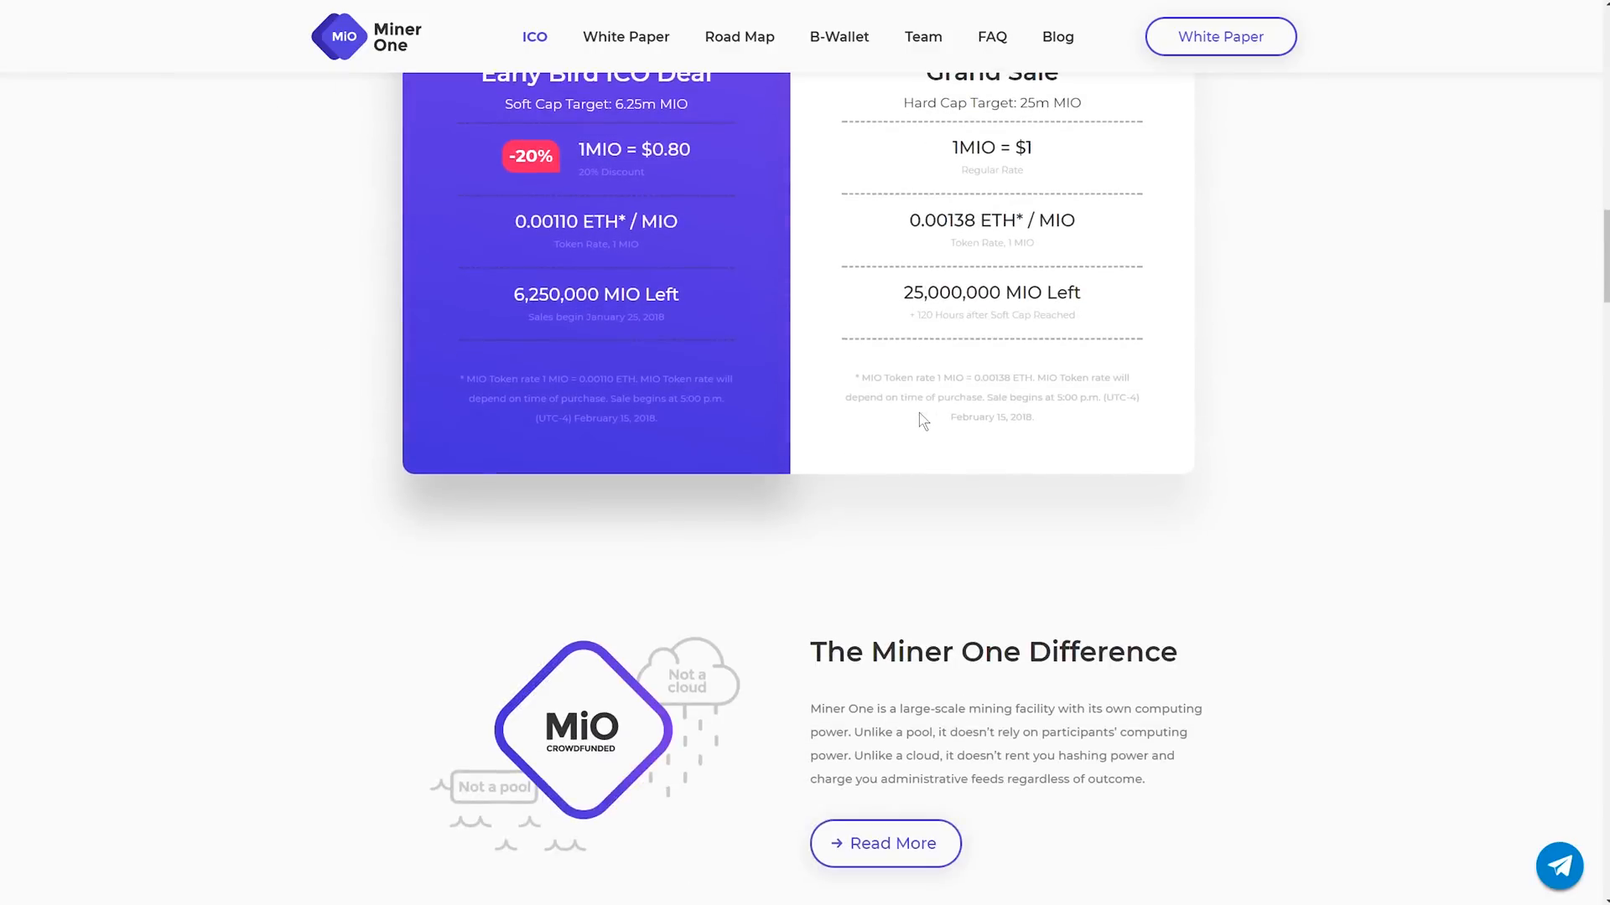
scroll("down", 3)
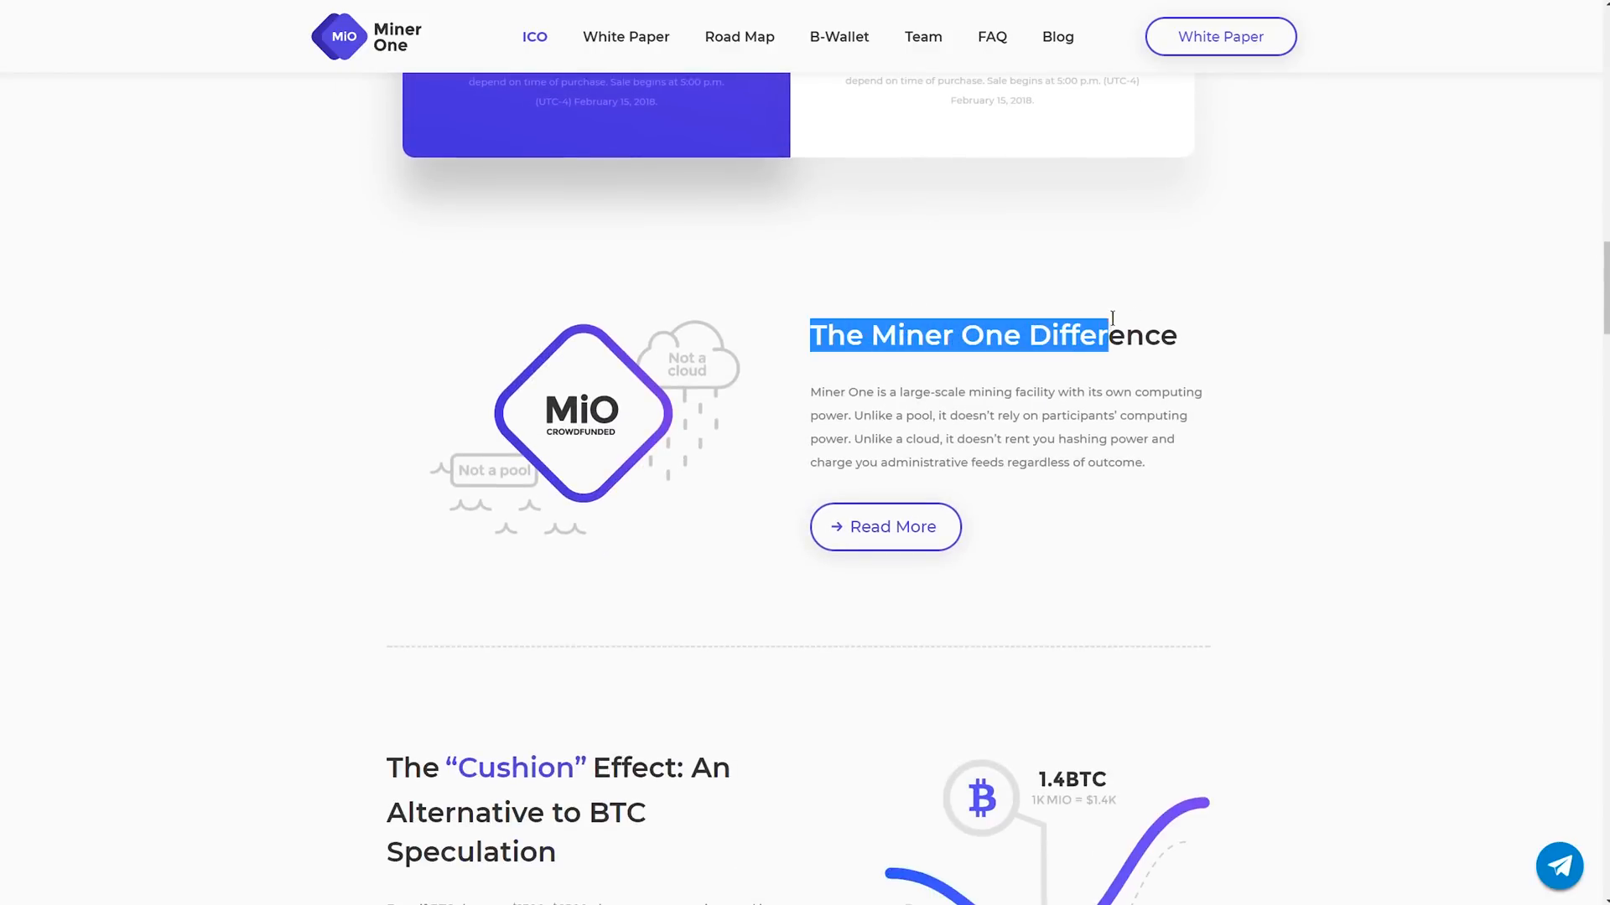
scroll("down", 3)
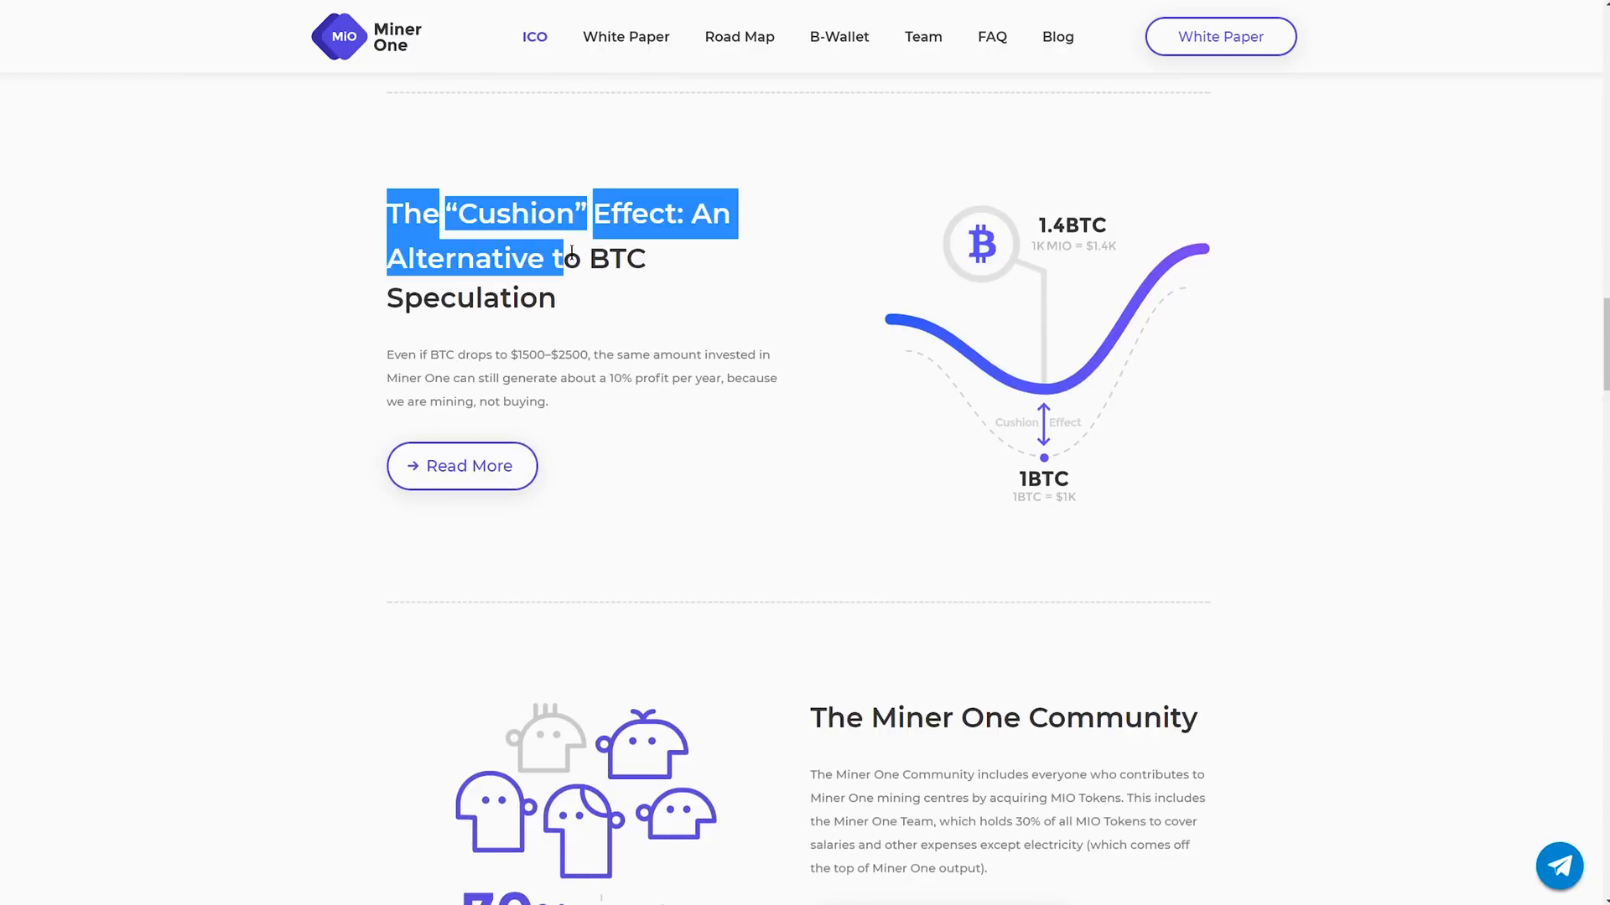
left_click(662, 297)
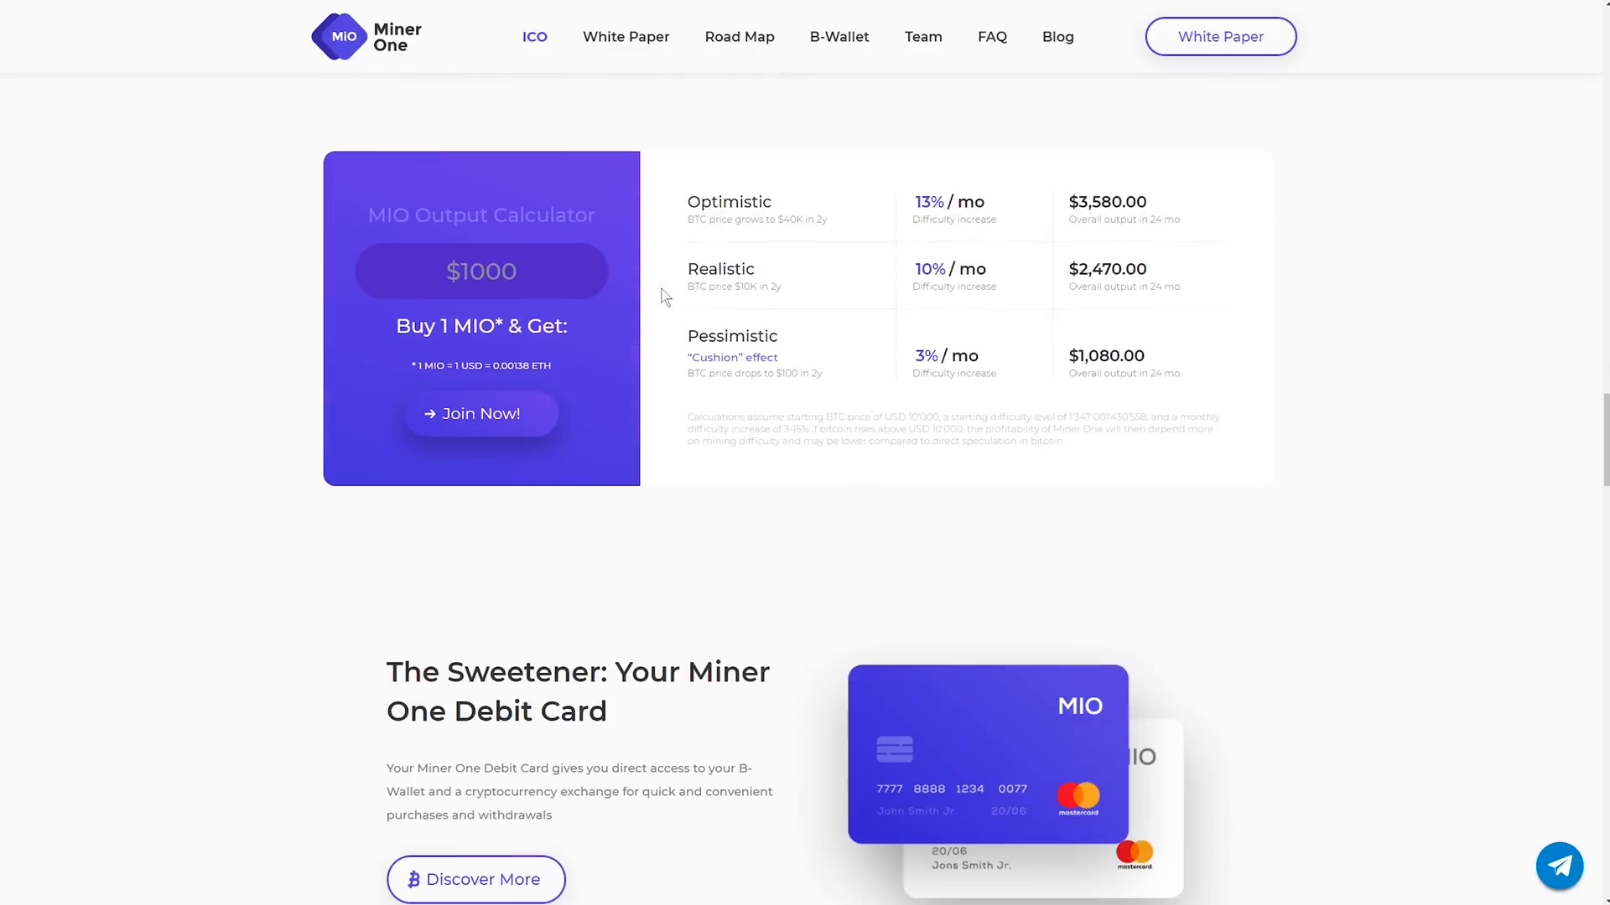
scroll("down", 3)
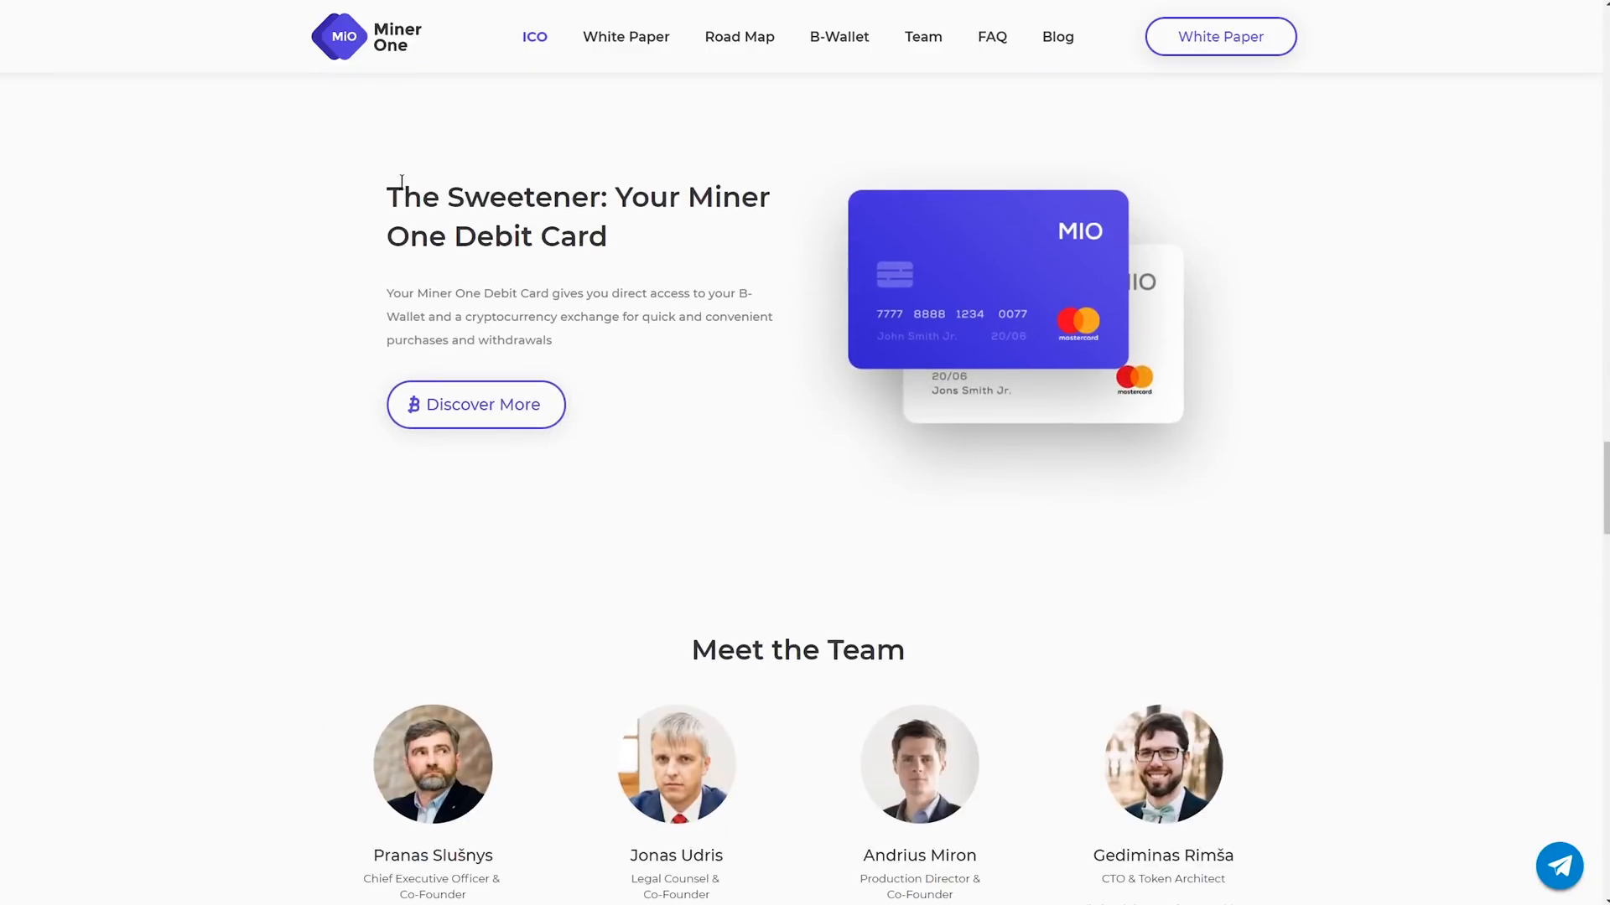
left_click_drag(389, 196, 607, 237)
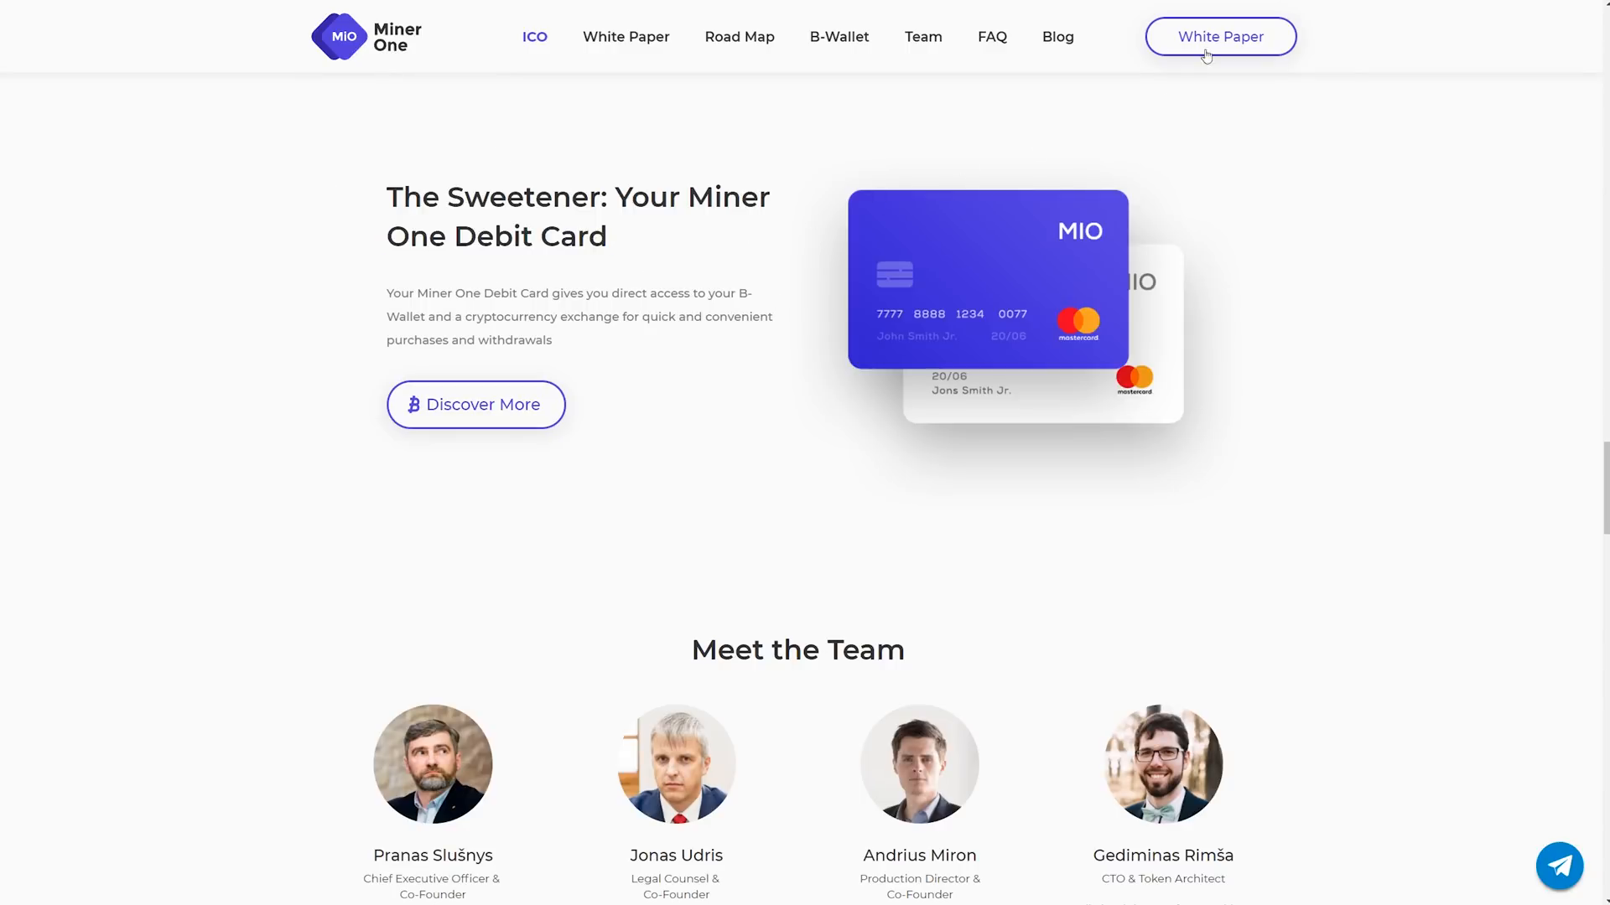
left_click(1220, 36)
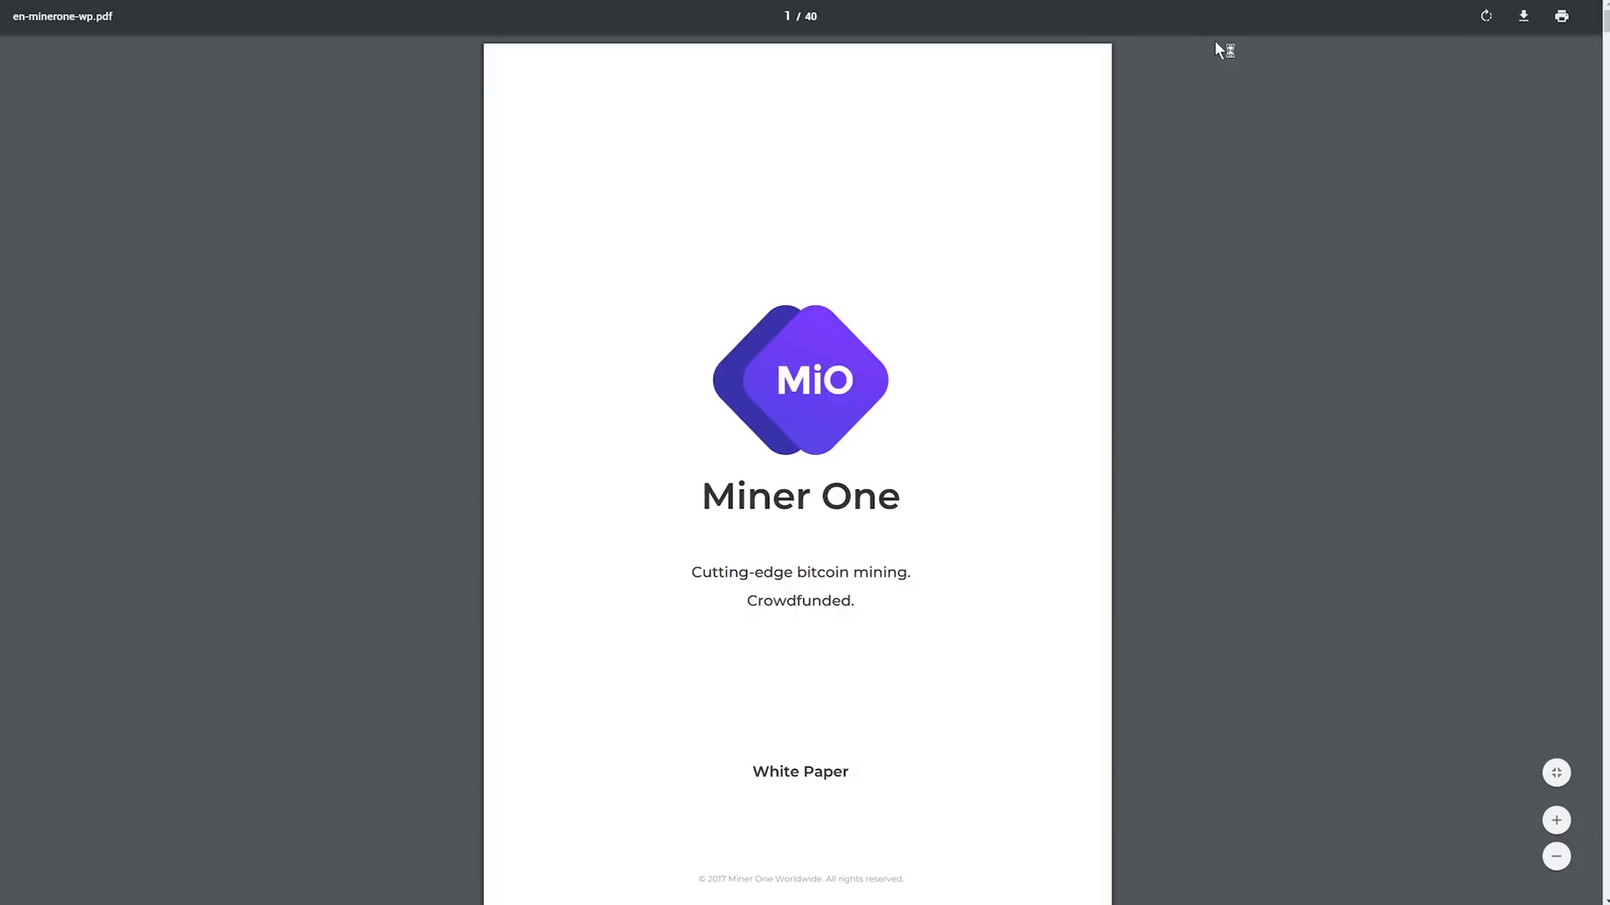
mouse_move(1216, 158)
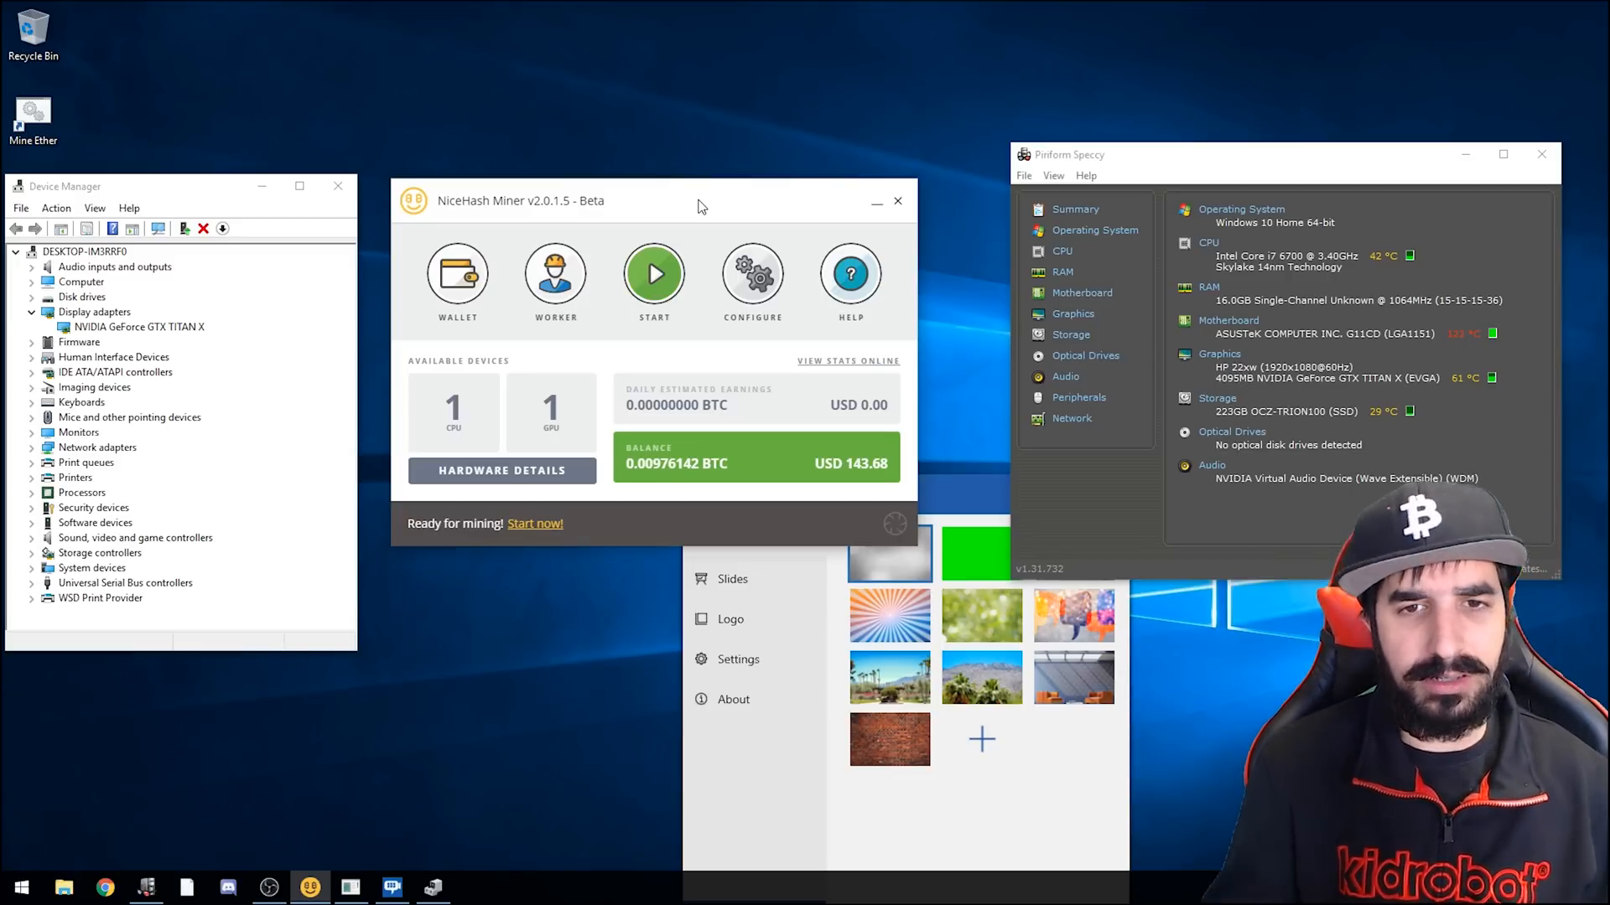
Step: Start mining on the GTX TITAN X, check GPU#1 Lyra2REv2 details, and return to the overview
left_click(653, 274)
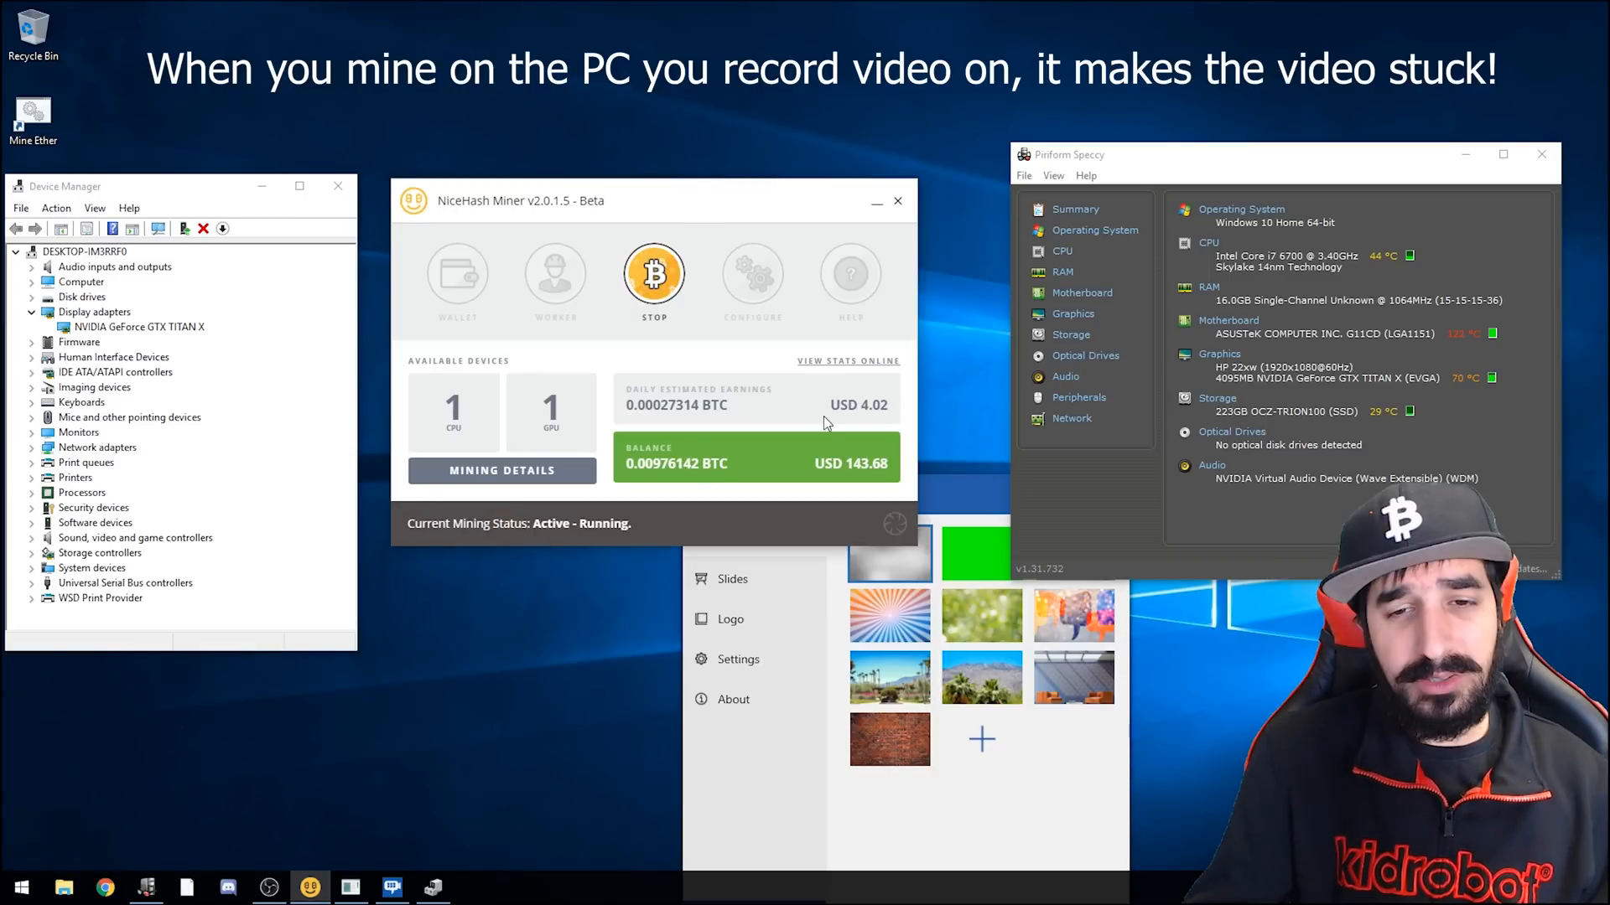
left_click(502, 470)
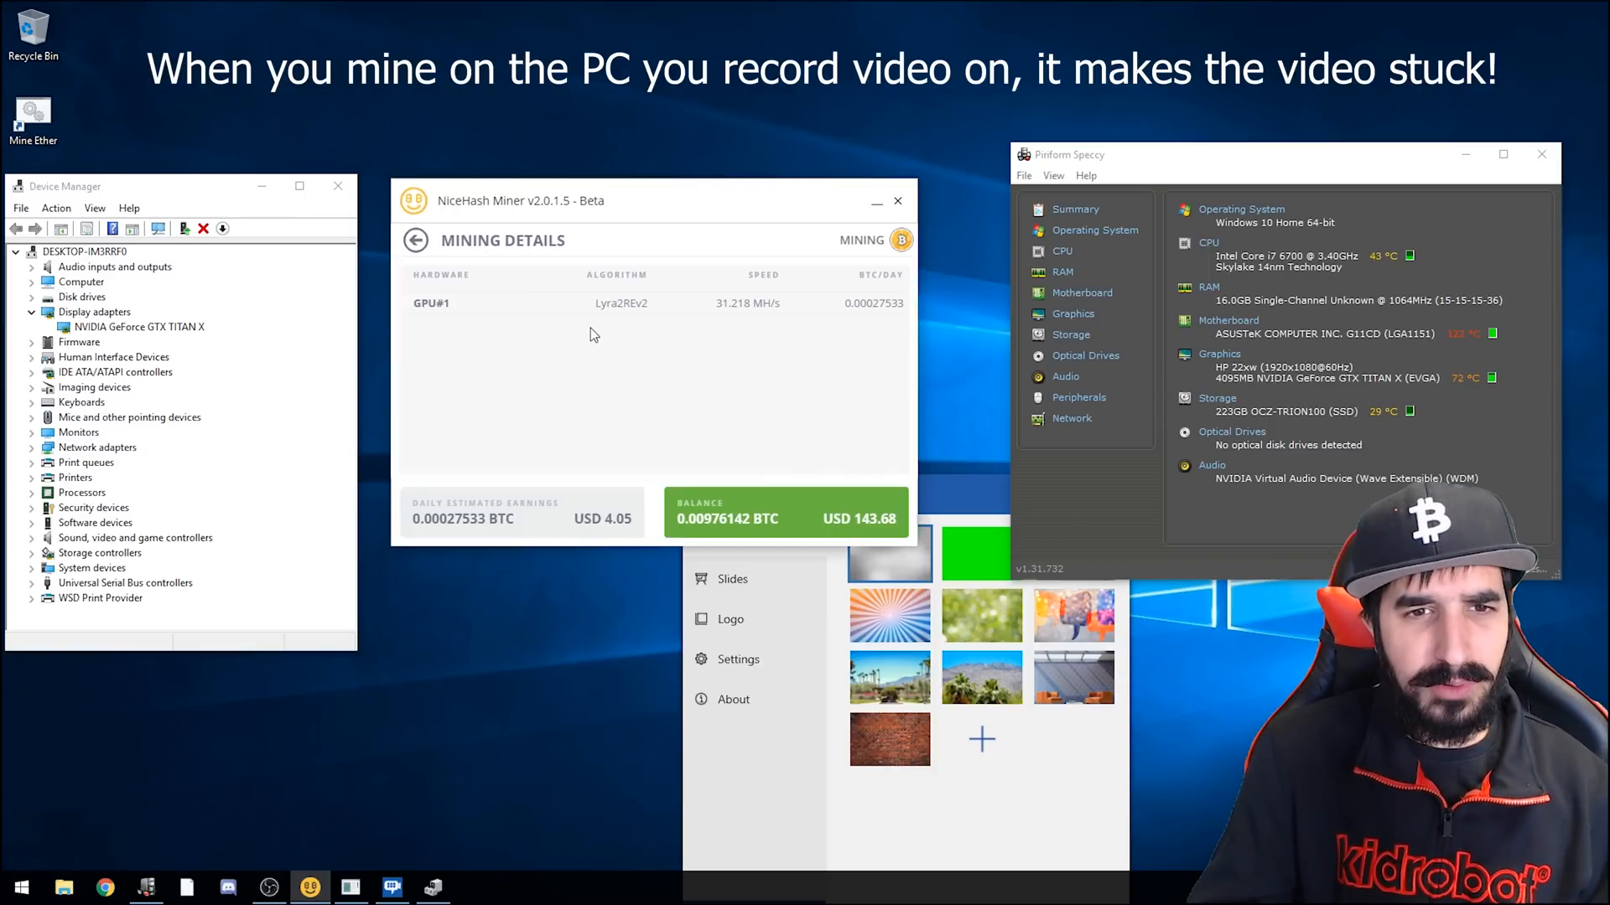
left_click(415, 239)
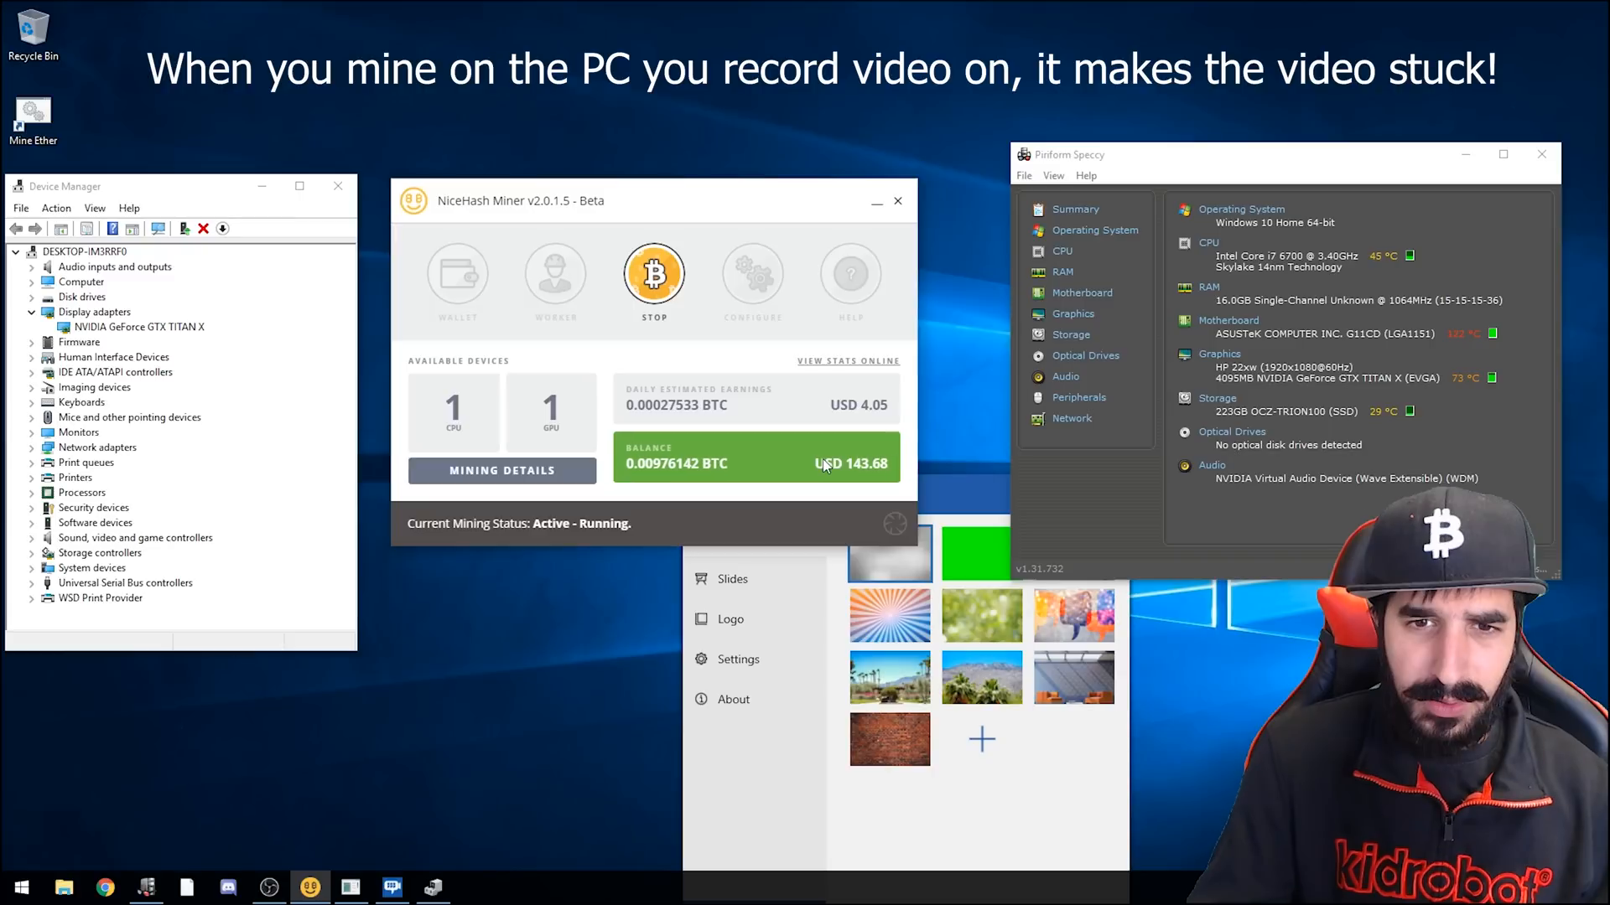